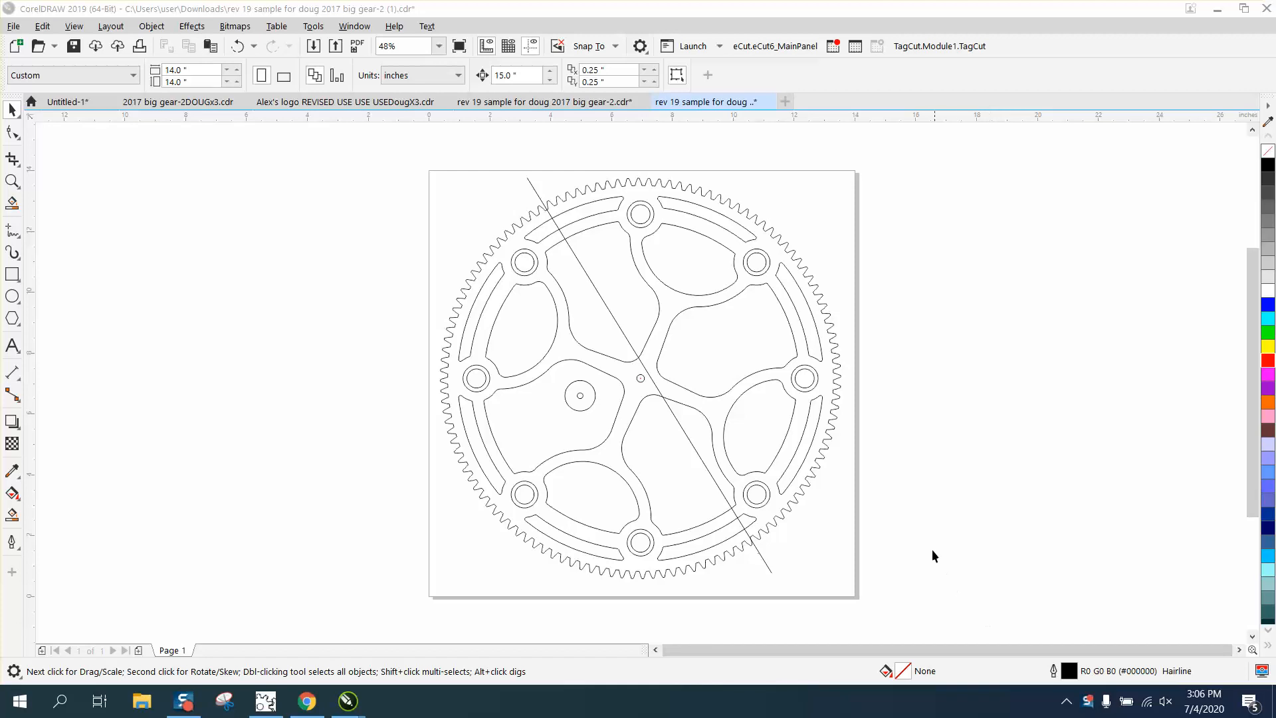
mouse_move(486, 240)
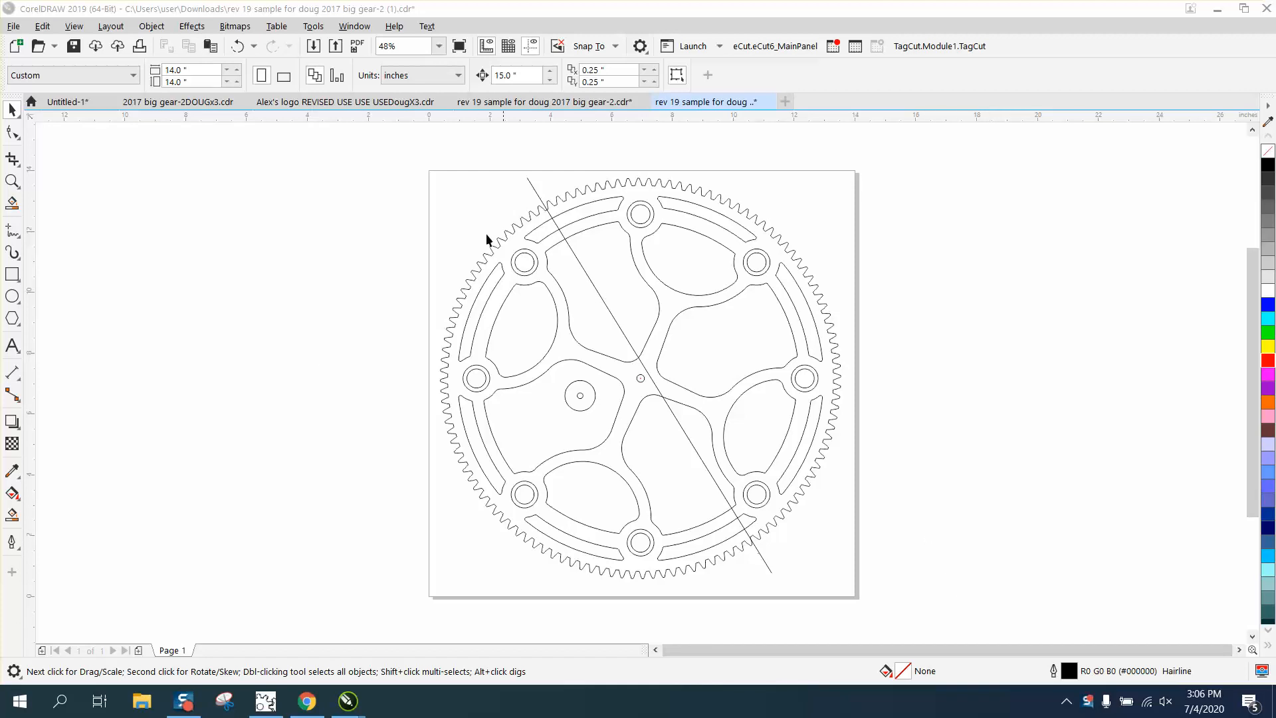
mouse_move(495, 172)
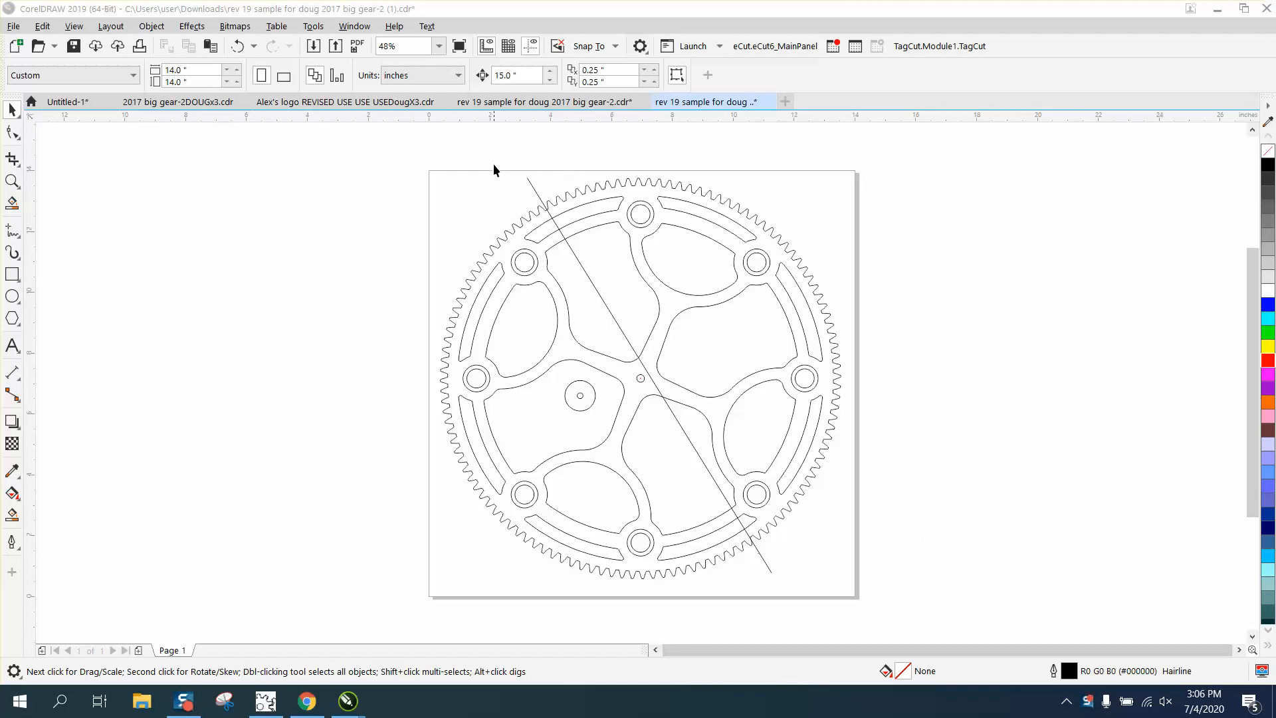
mouse_move(331, 181)
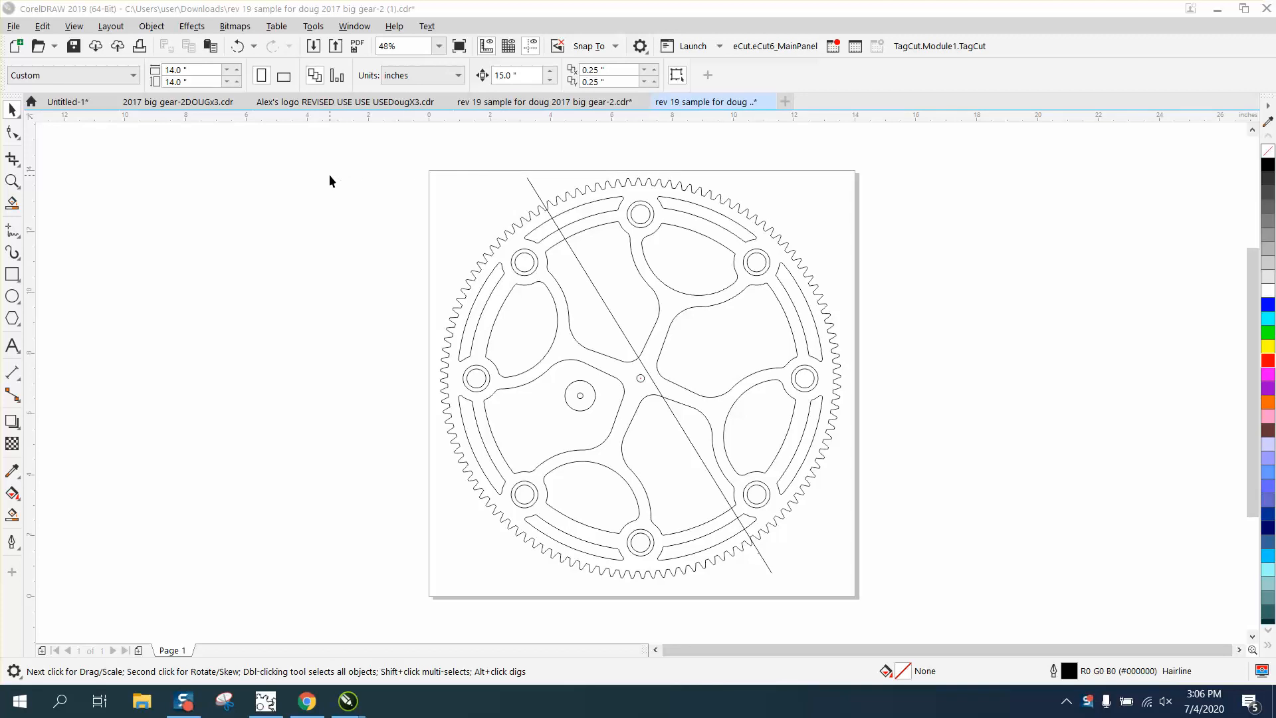
mouse_move(15, 541)
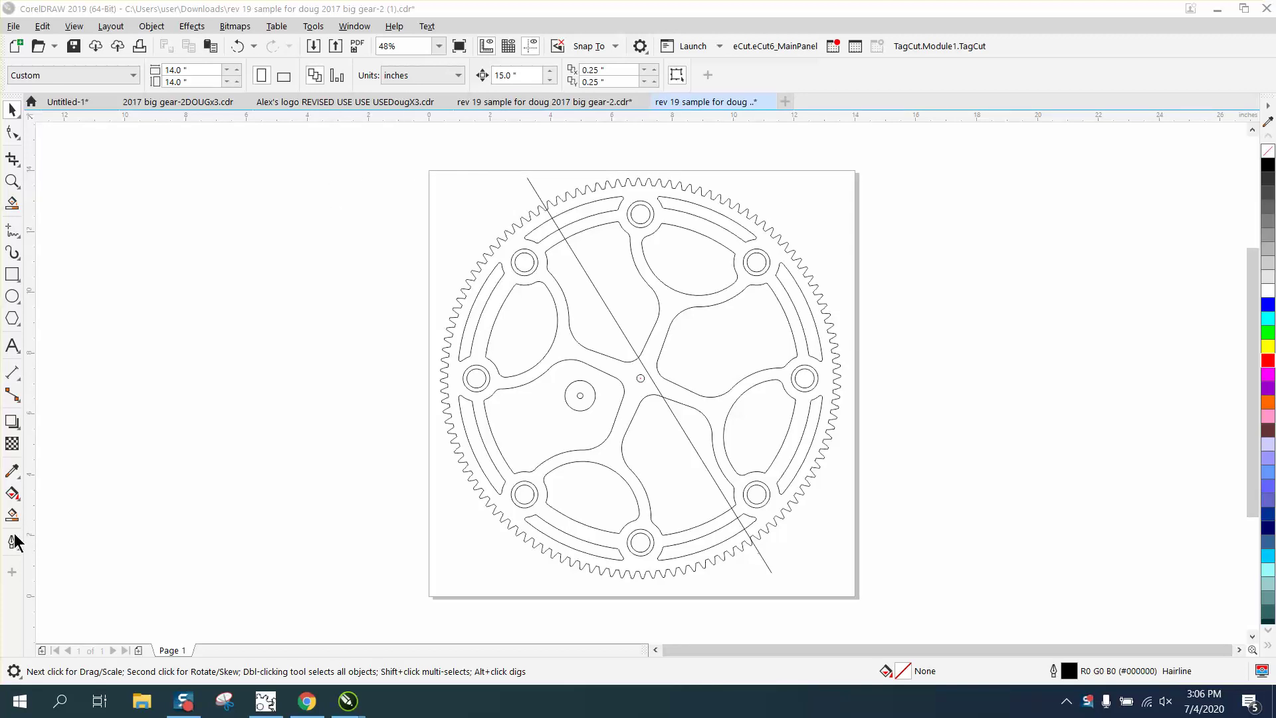
mouse_move(12, 521)
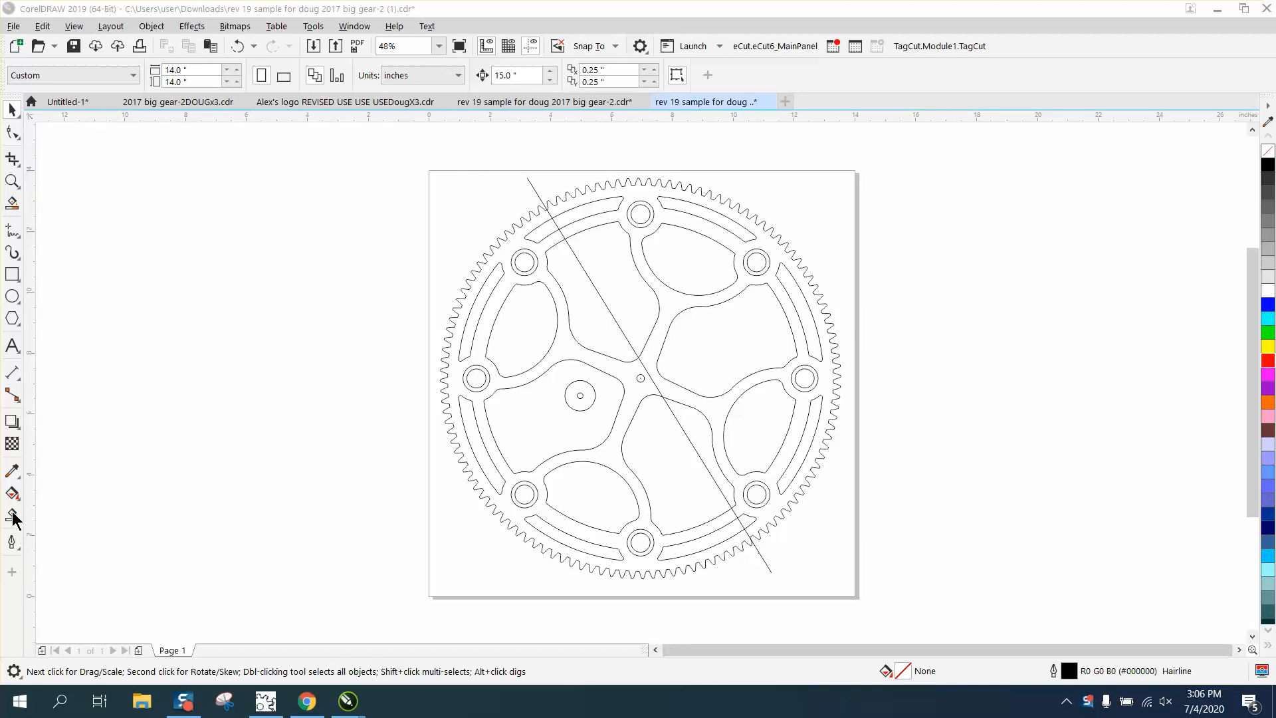
Step: Smart-fill the gear's bolt-hole regions to make black filled copies beside the outline gear
left_click(12, 515)
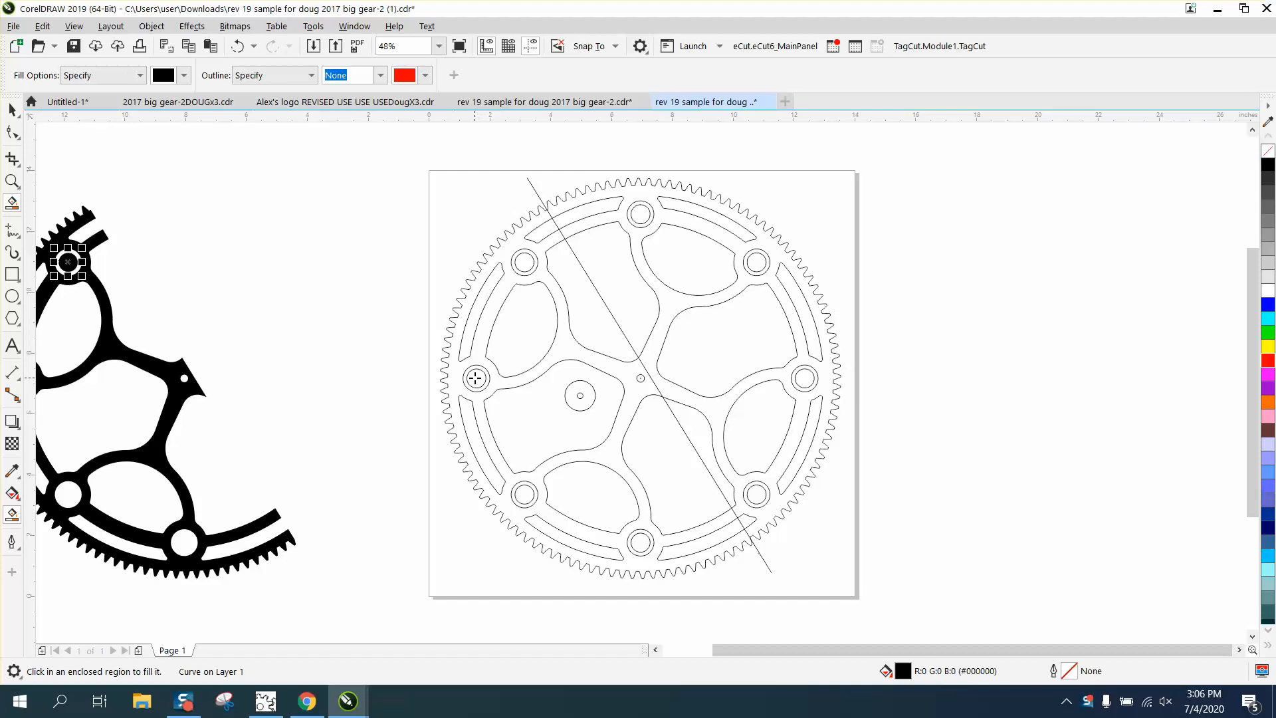
left_click(68, 495)
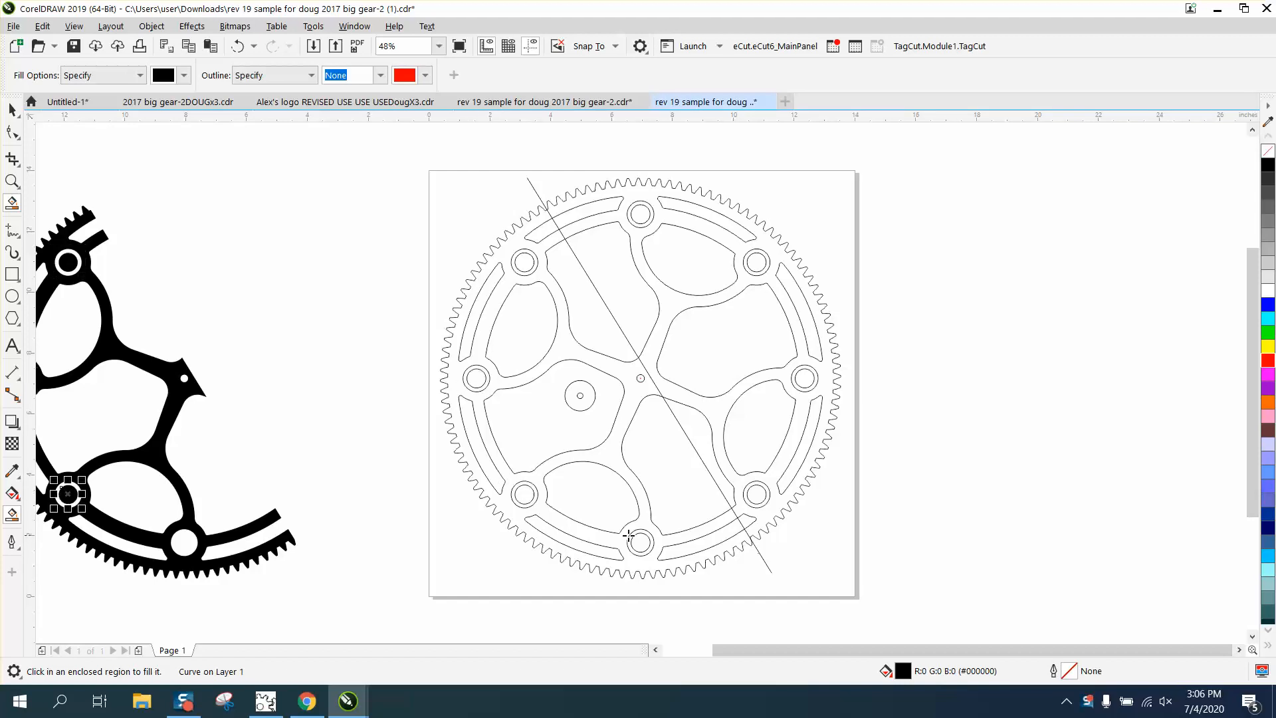
left_click(123, 396)
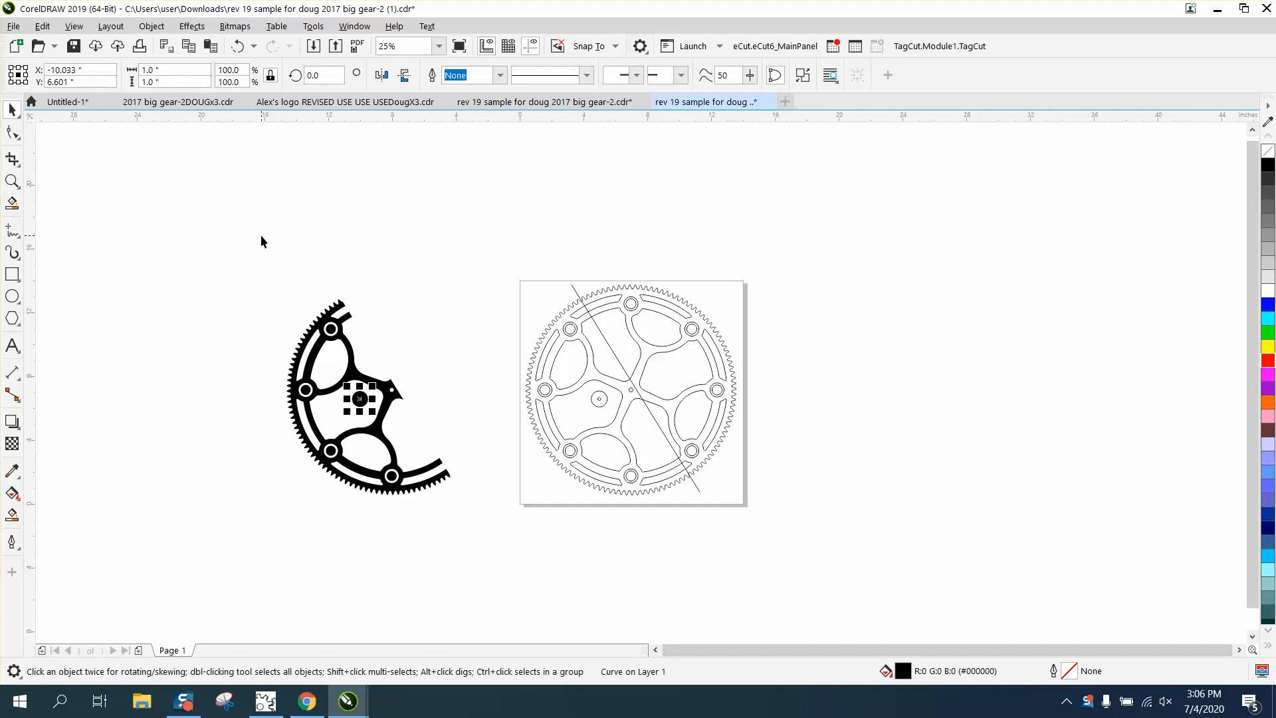
Step: Select the black half-gear copy, remove its fill and delete it, leaving the original gear
left_click(367, 398)
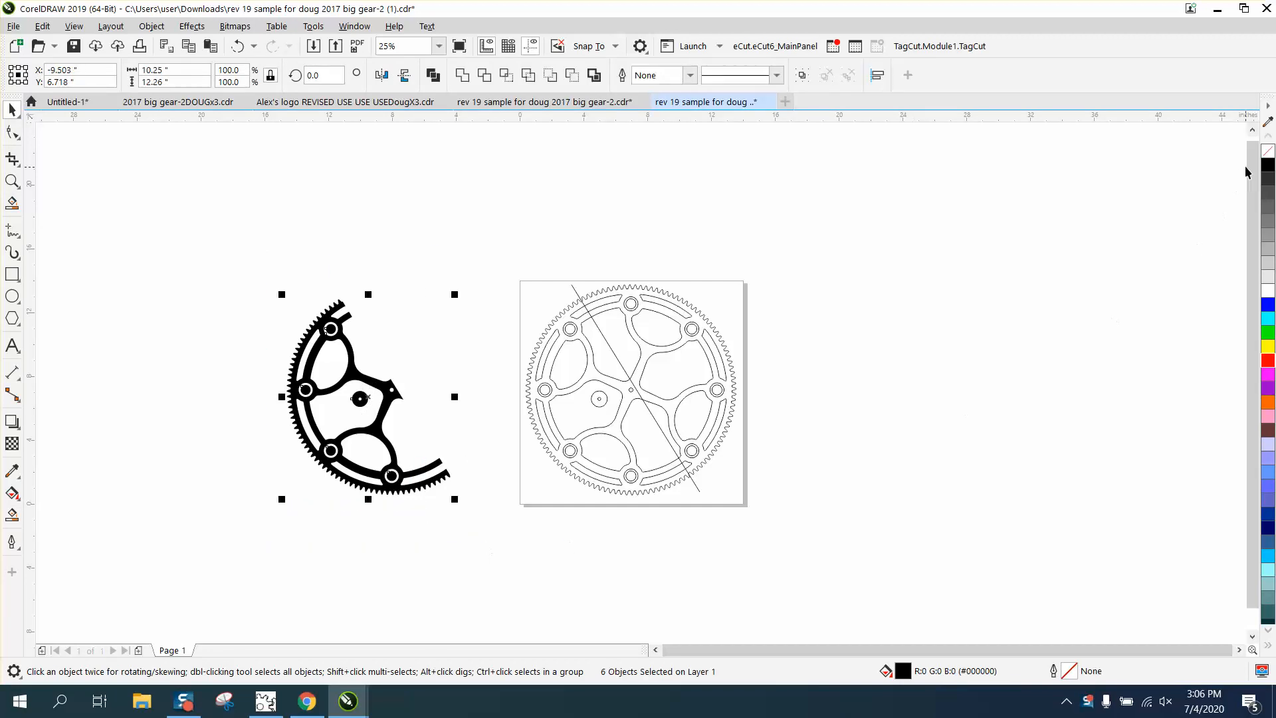
left_click(1267, 361)
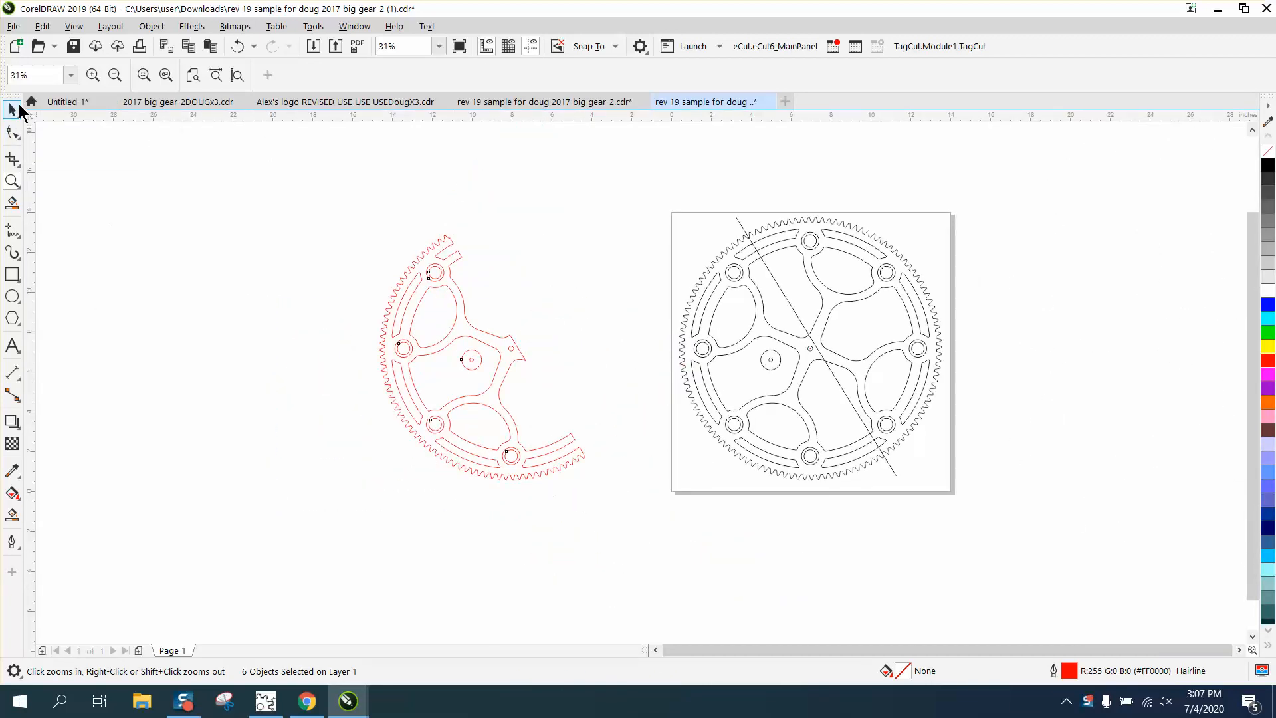
left_click(480, 358)
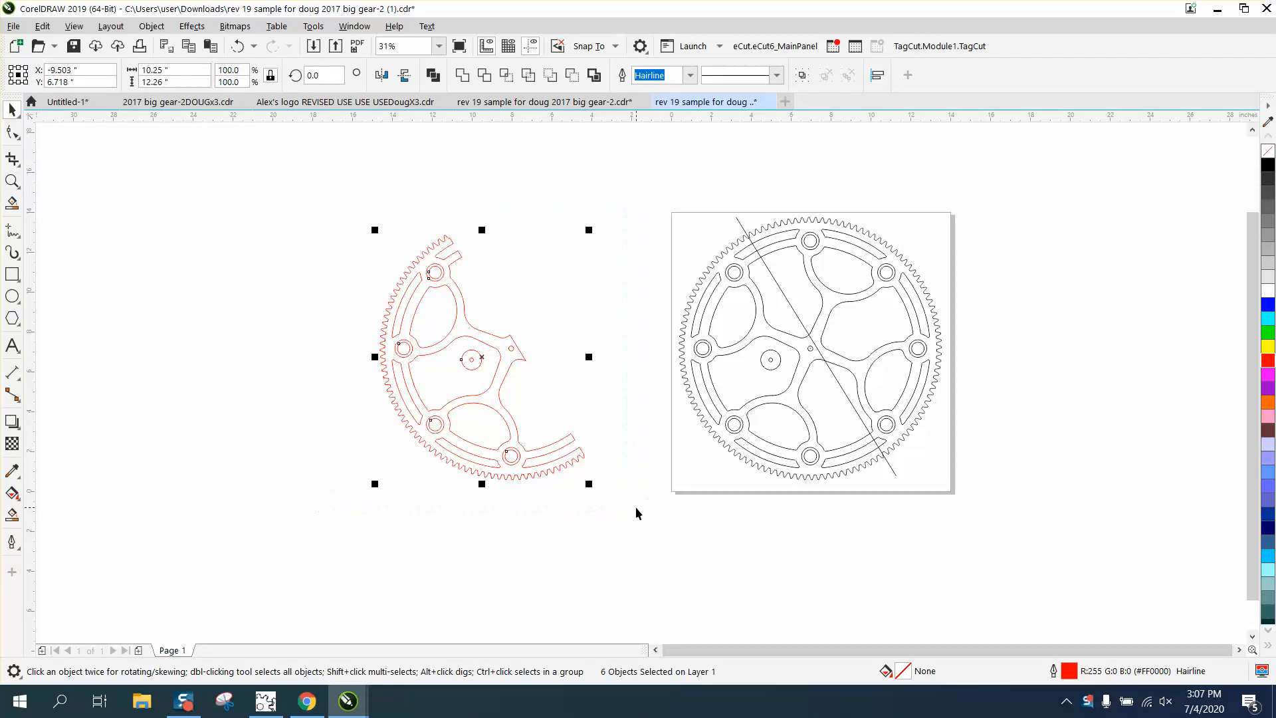
Step: Zoom in on the gear with the Zoom tool
left_click(13, 180)
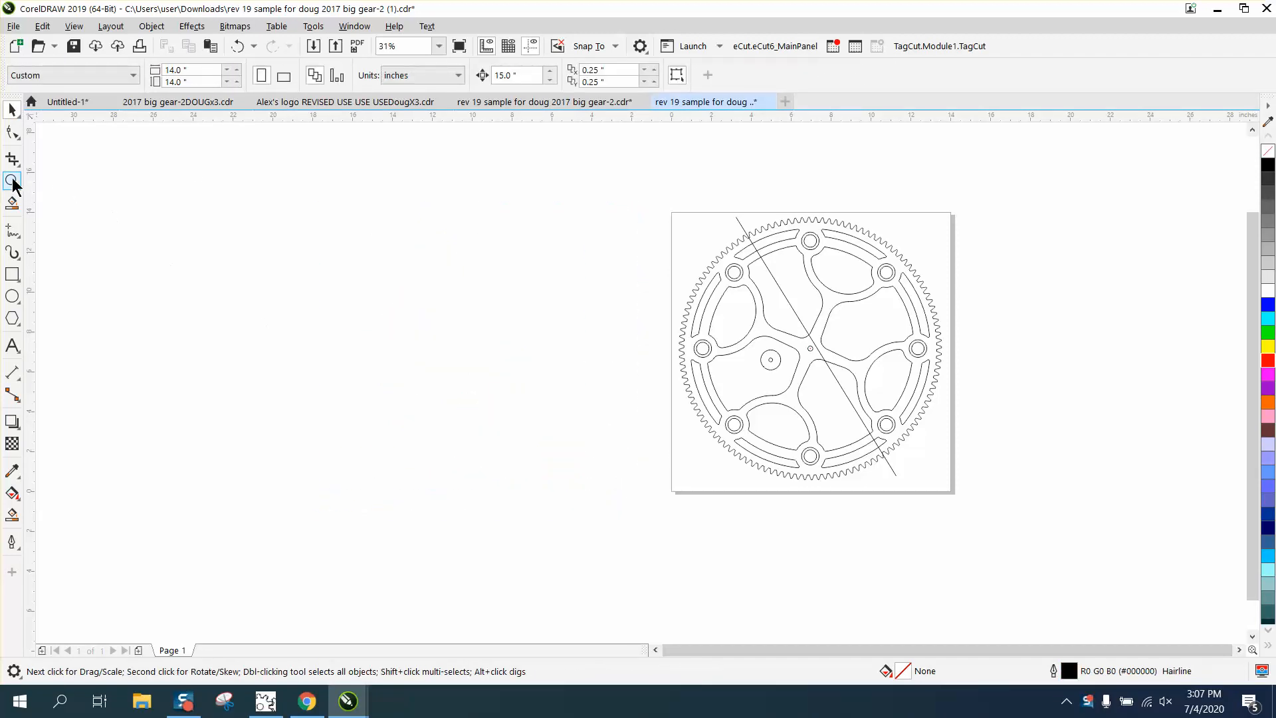
left_click(13, 181)
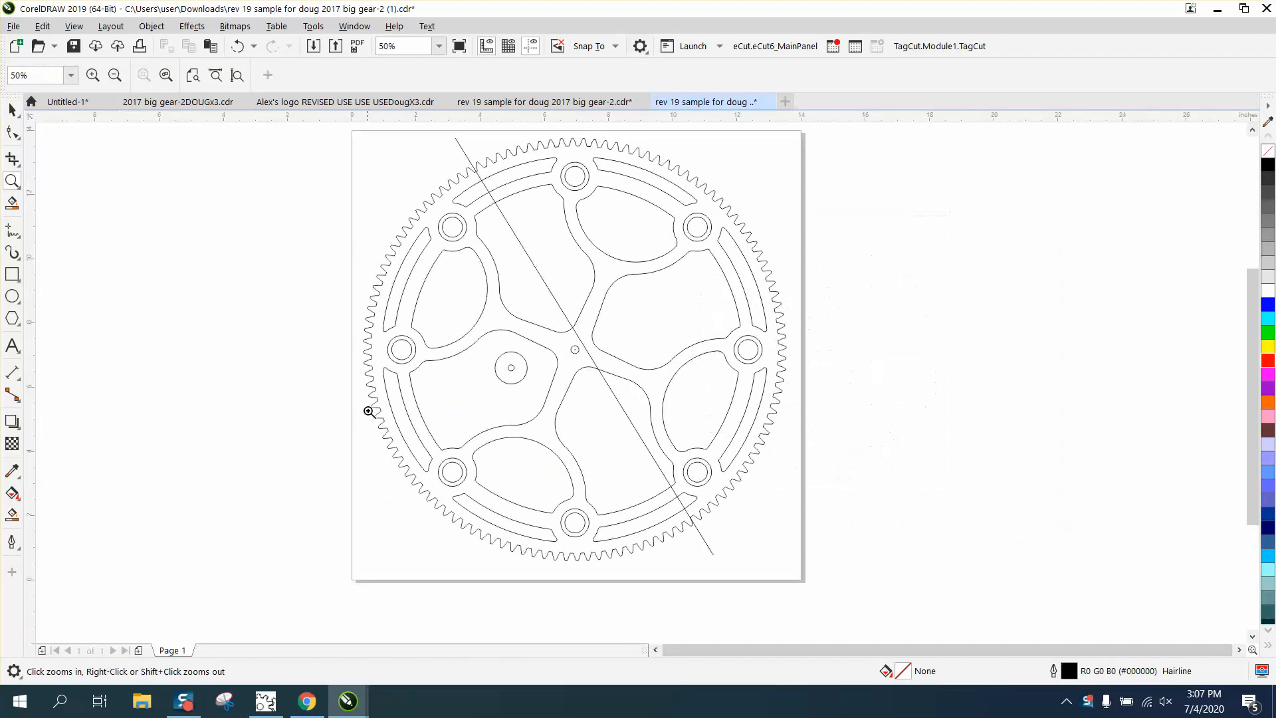
left_click(14, 496)
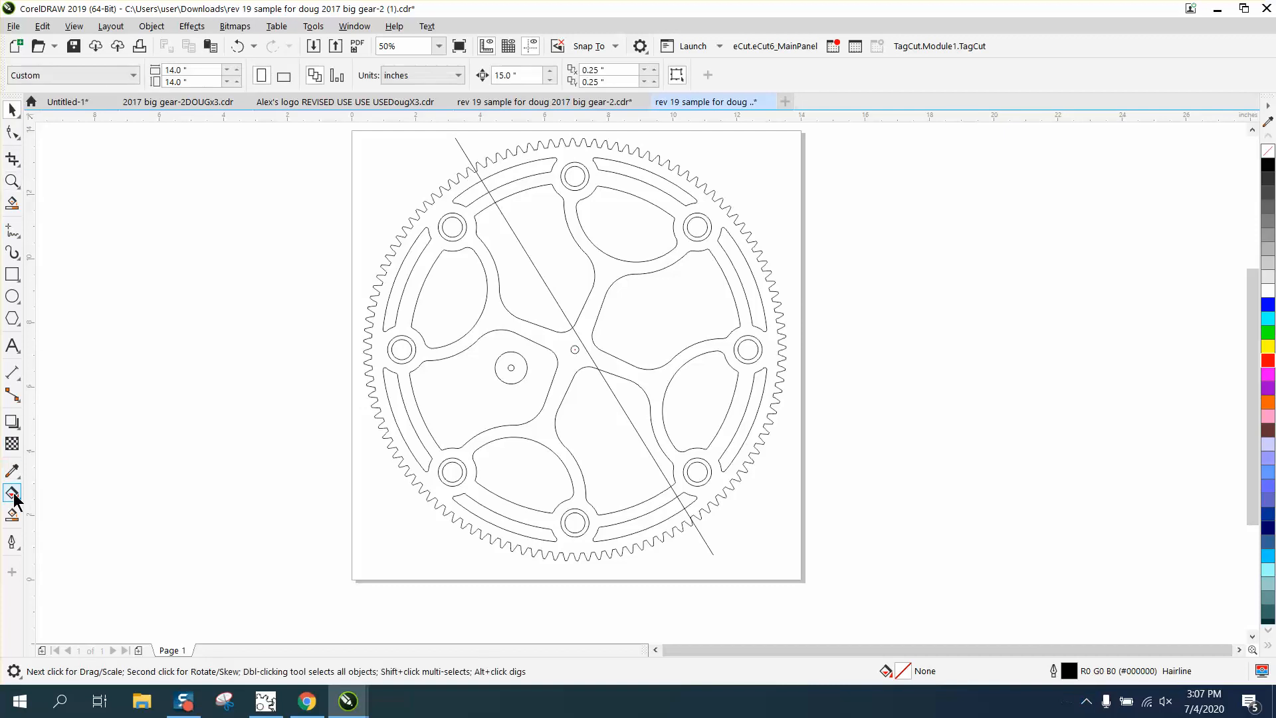
Step: Set Smart Fill to No Fill with a specified red hairline outline for new regions
left_click(13, 496)
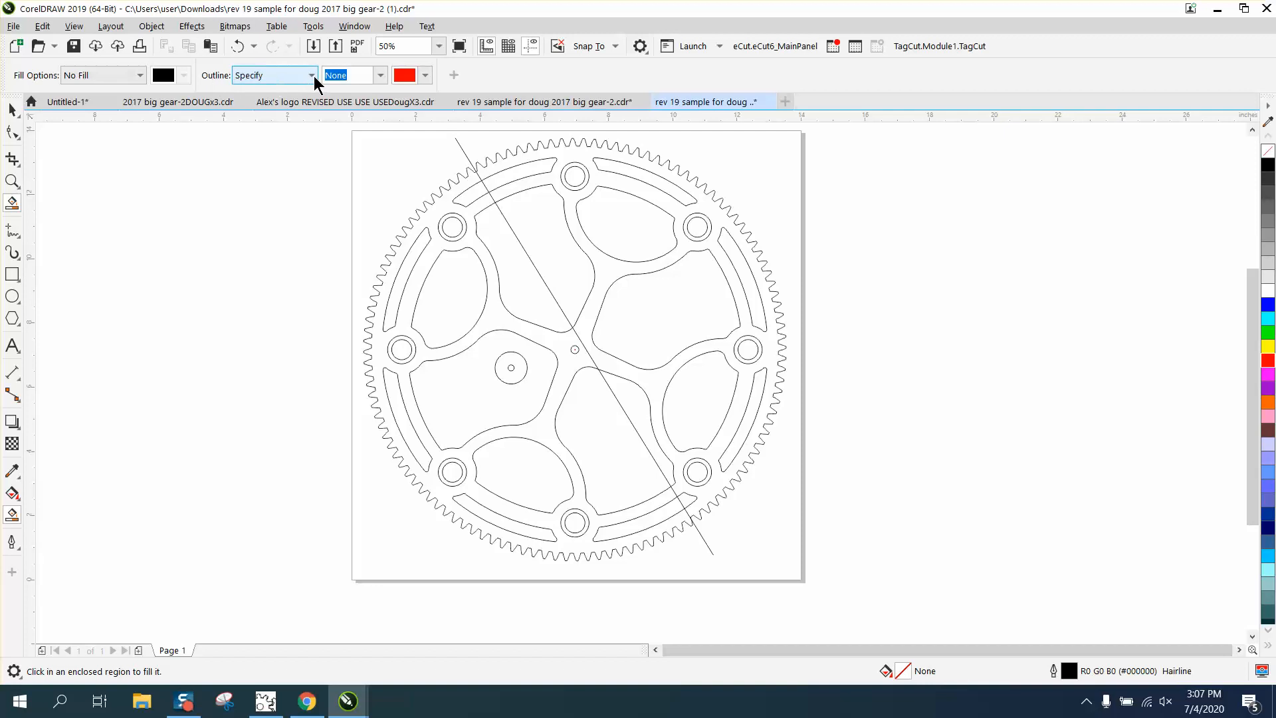
left_click(311, 75)
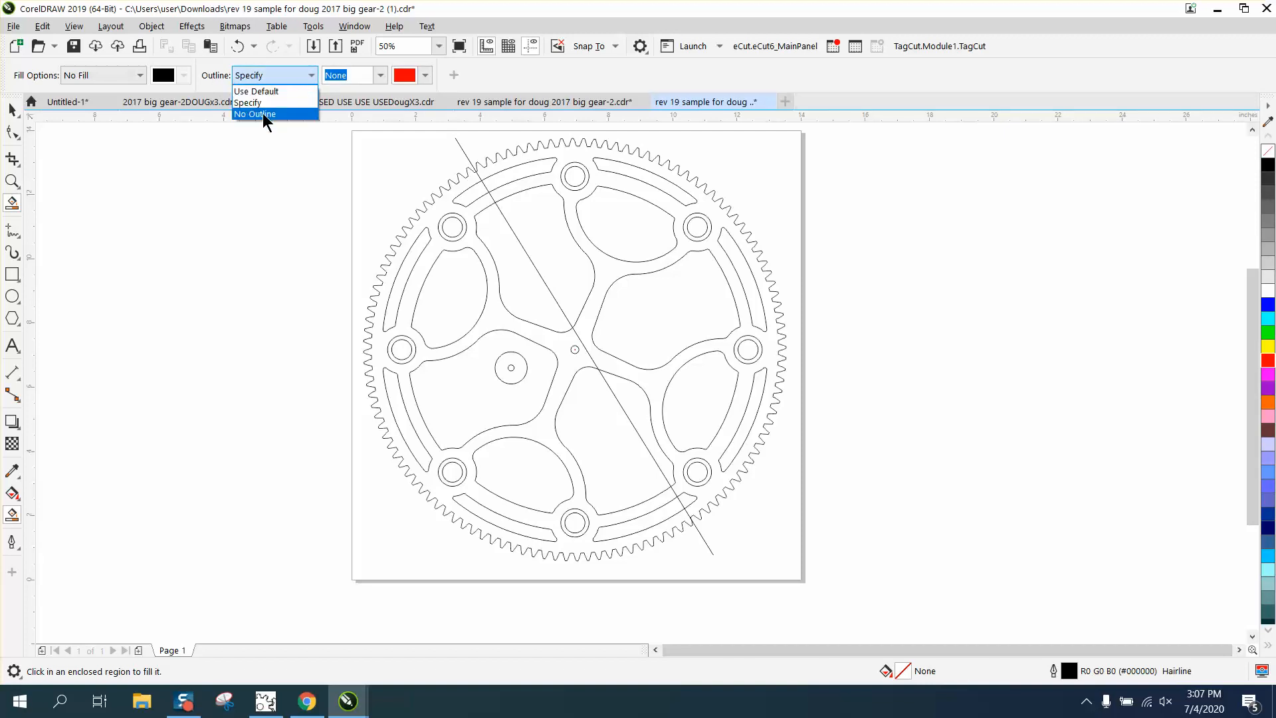
left_click(254, 114)
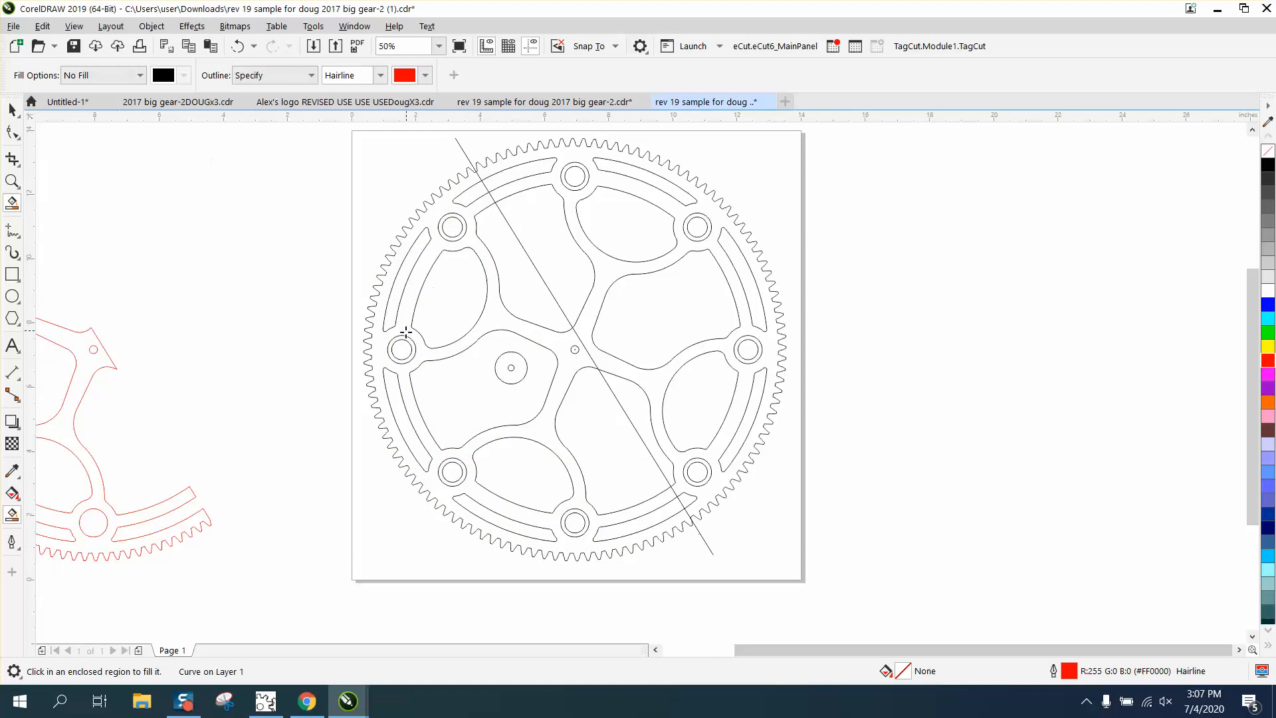
mouse_move(575, 518)
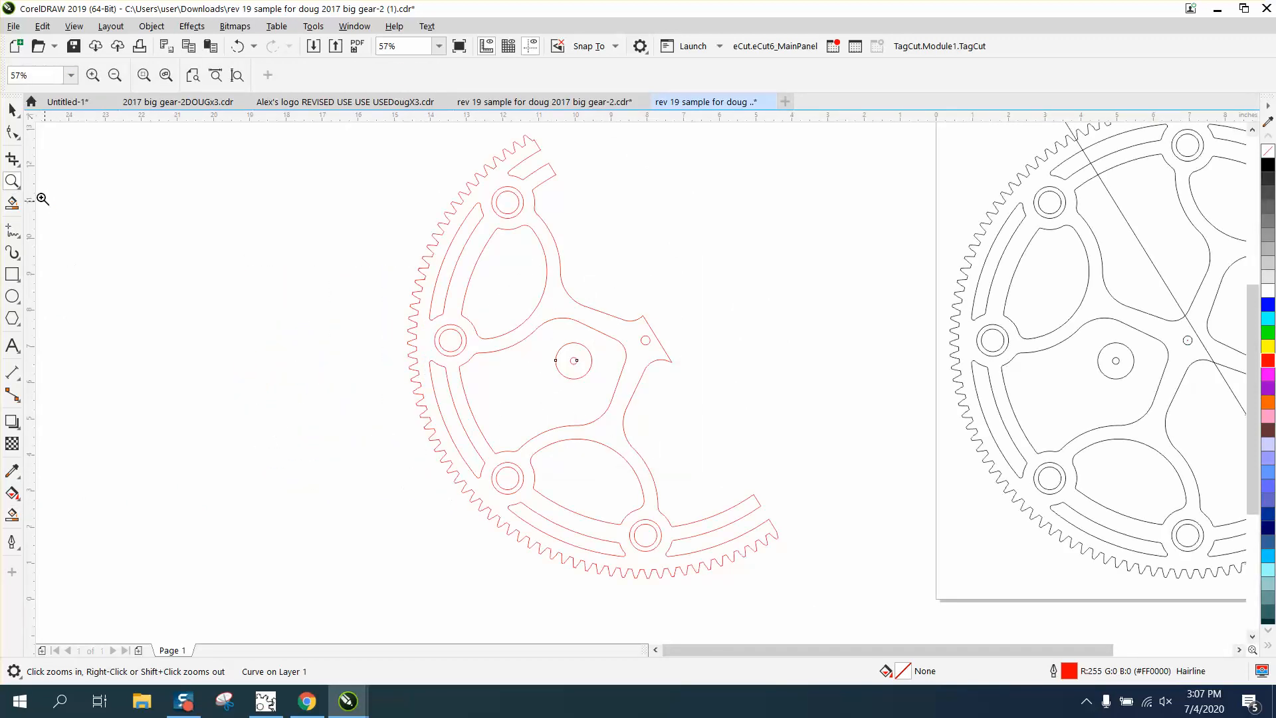
left_click(12, 111)
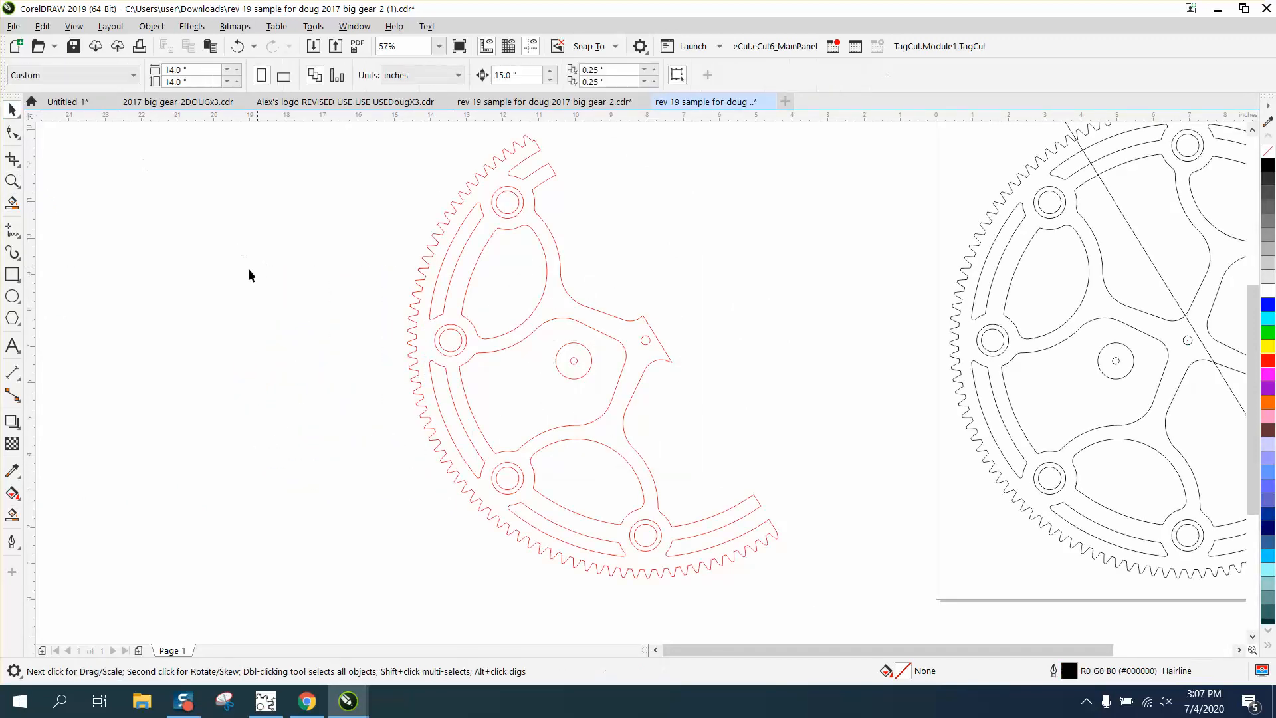
mouse_move(436, 177)
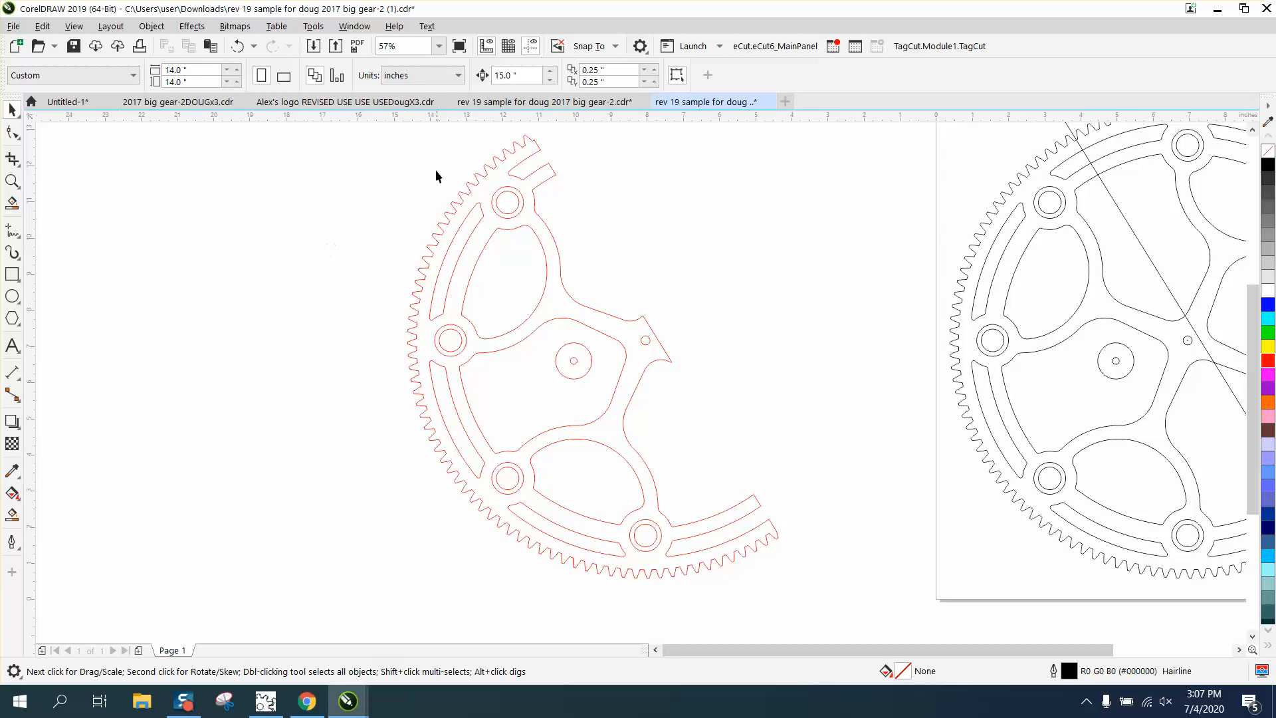
mouse_move(462, 342)
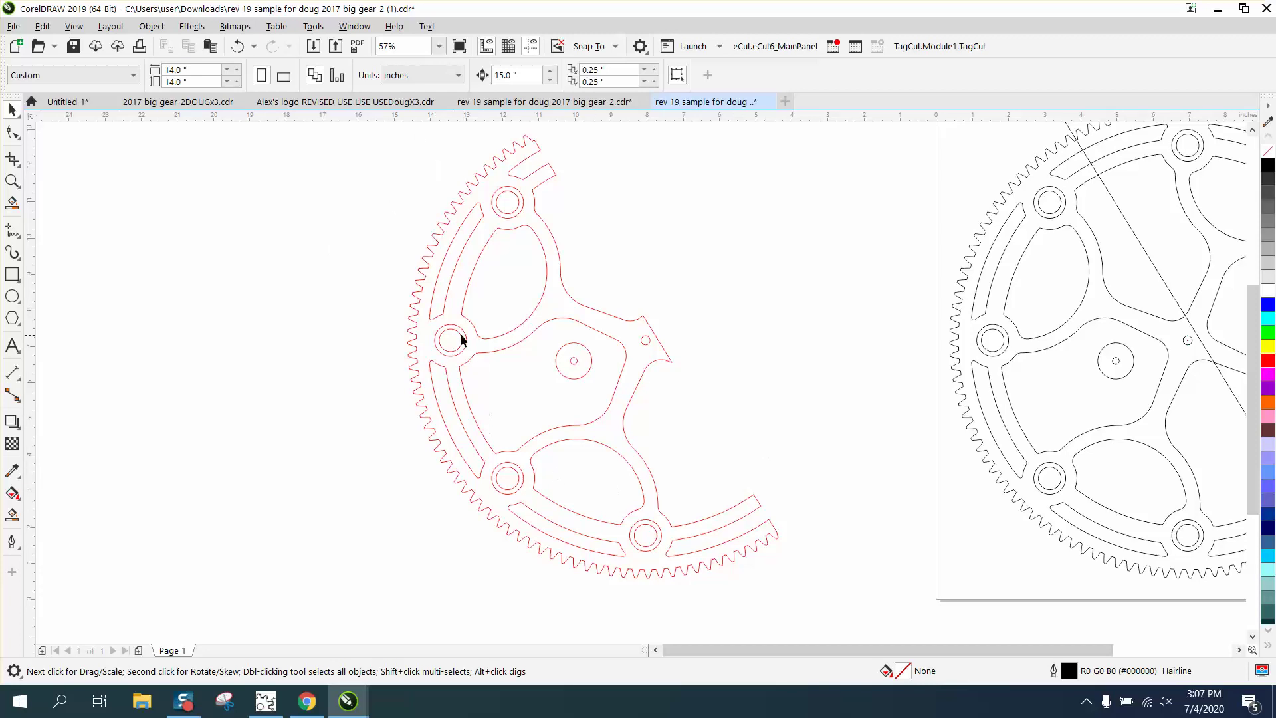
scroll("down", 3)
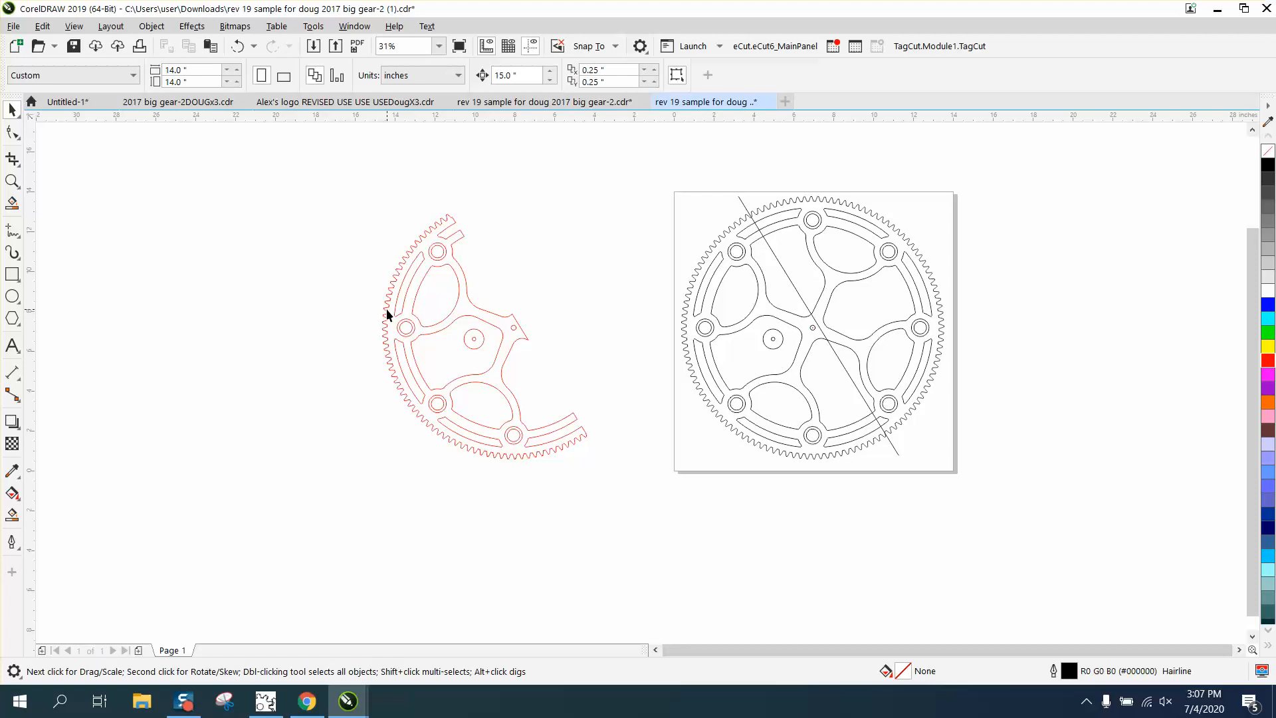
mouse_move(756, 321)
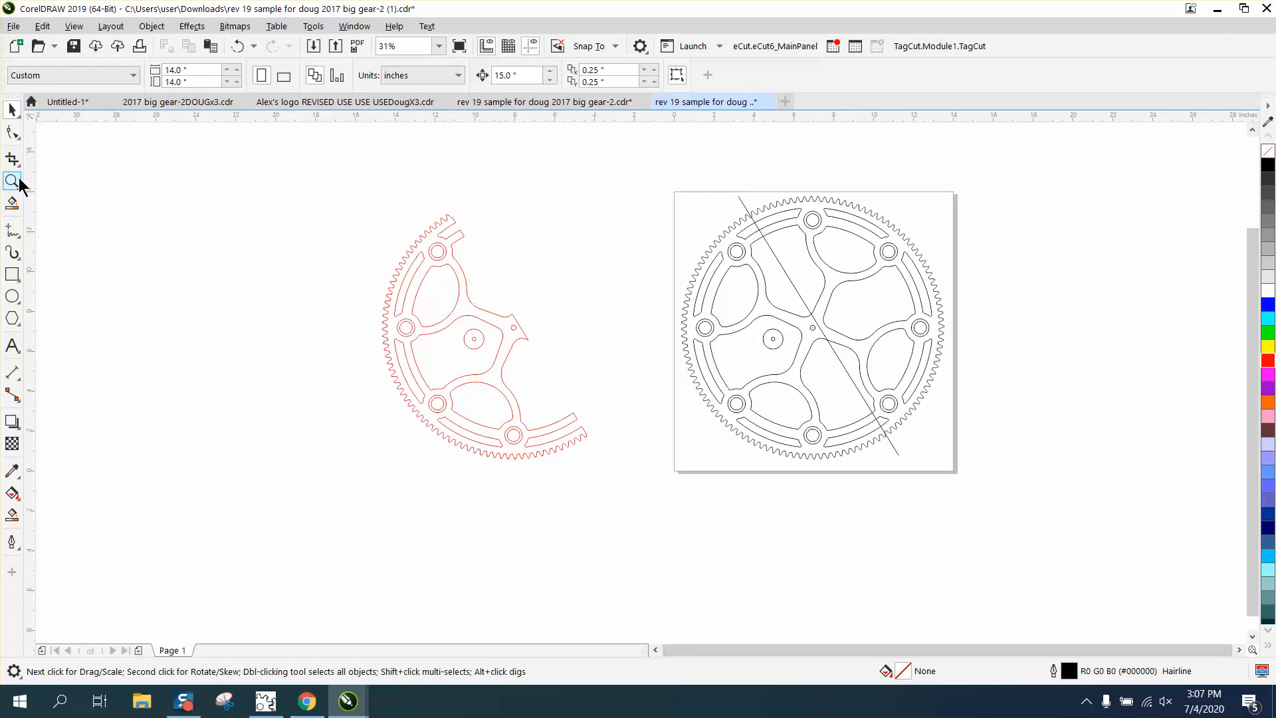
left_click(12, 180)
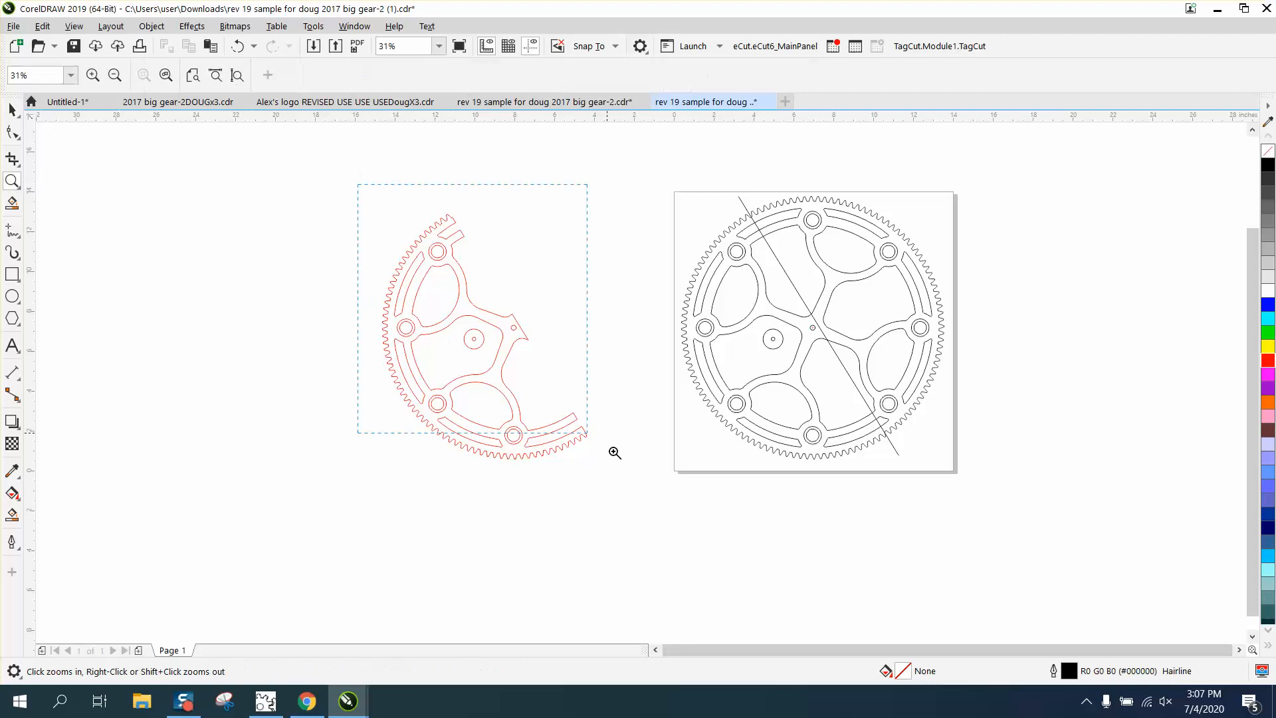
left_click(614, 452)
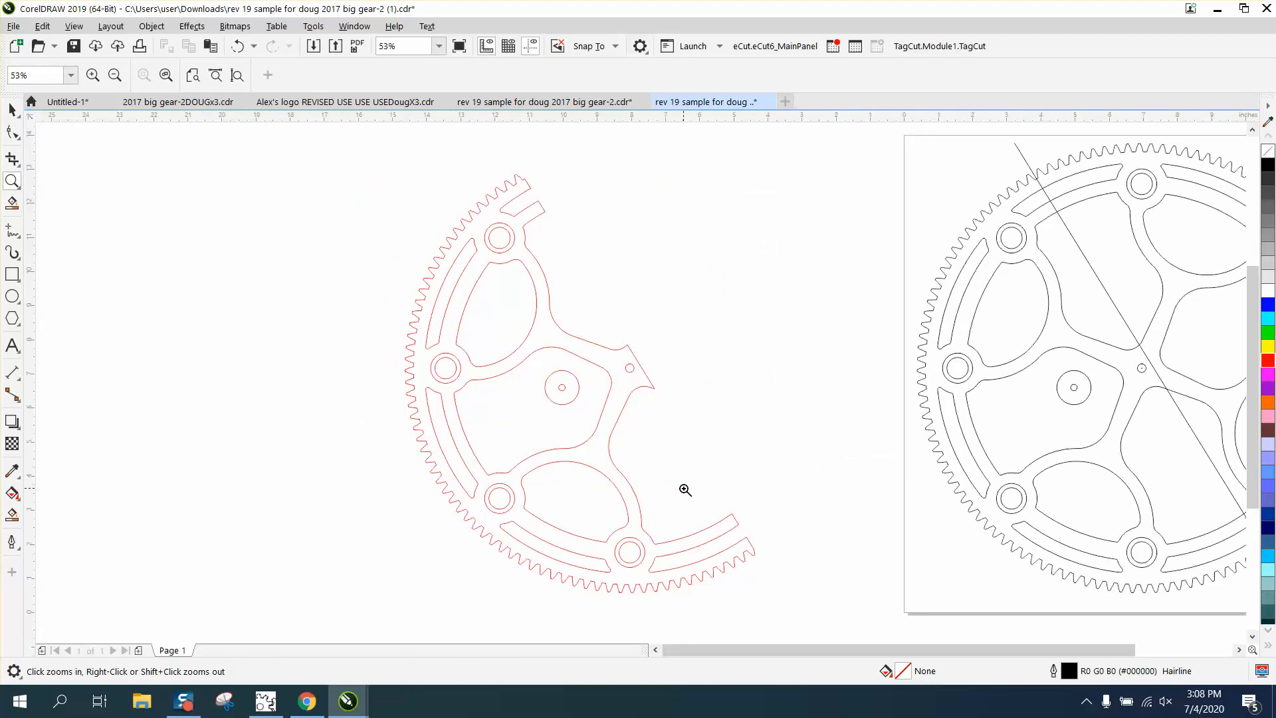
mouse_move(657, 452)
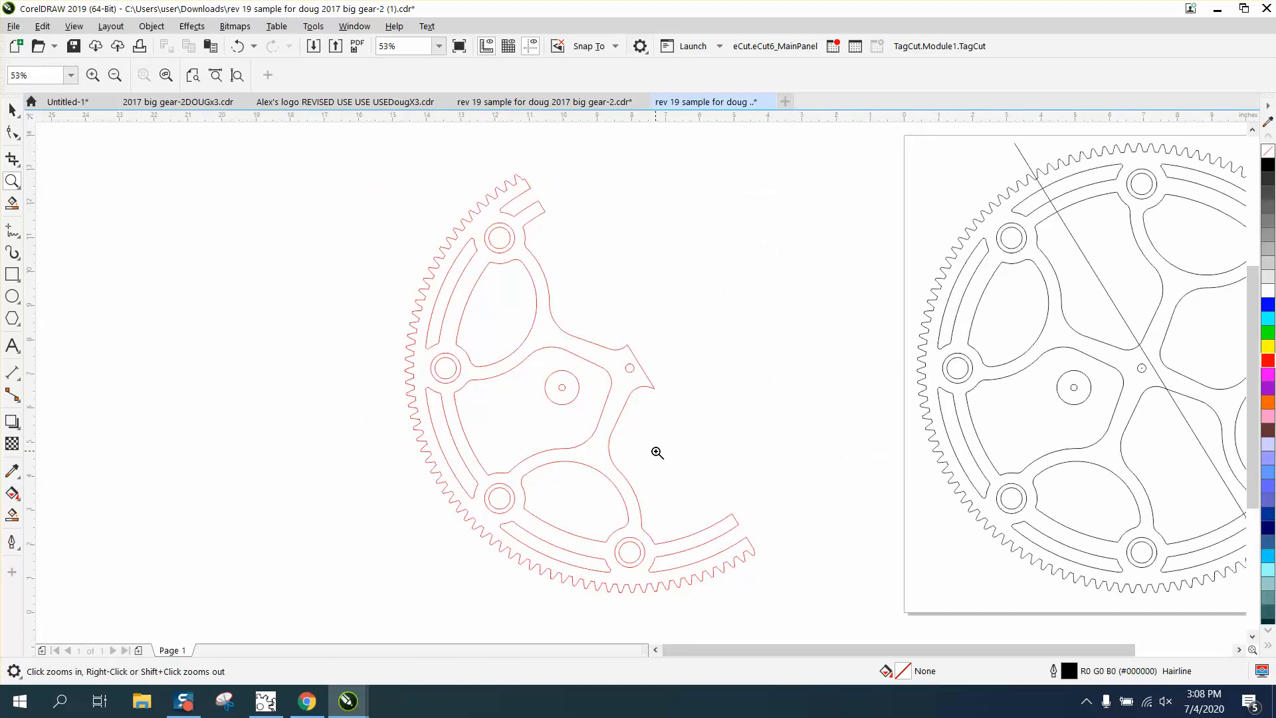